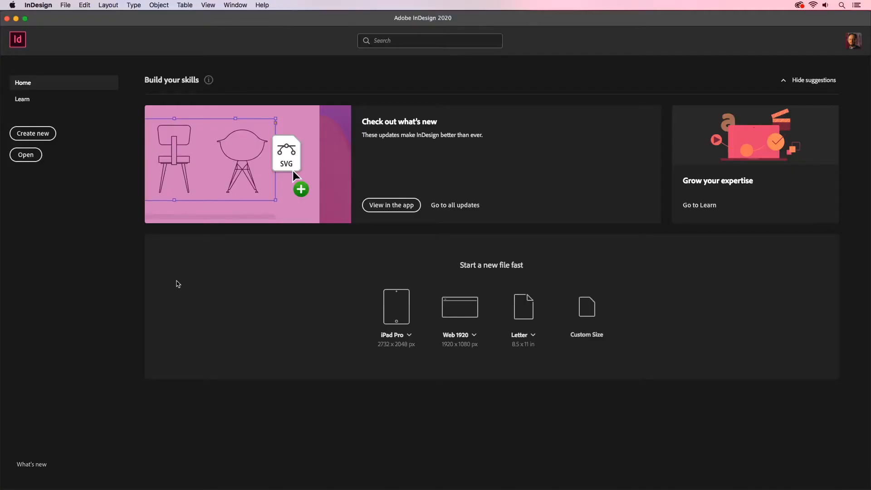
mouse_move(33, 133)
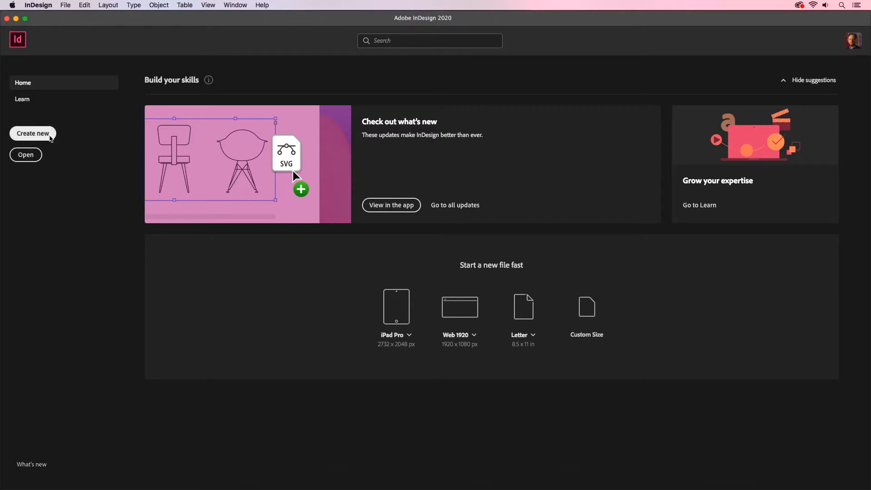
Step: Start a new document setup and cancel it without creating anything
click(33, 134)
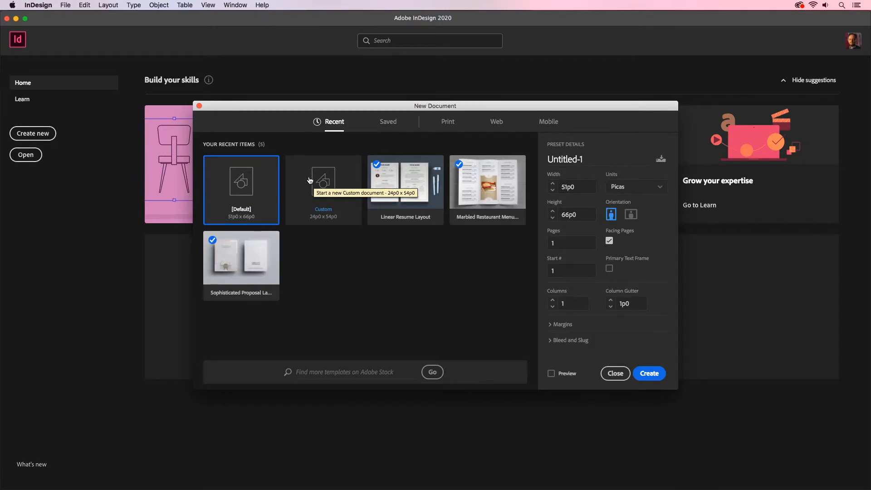
mouse_move(553, 352)
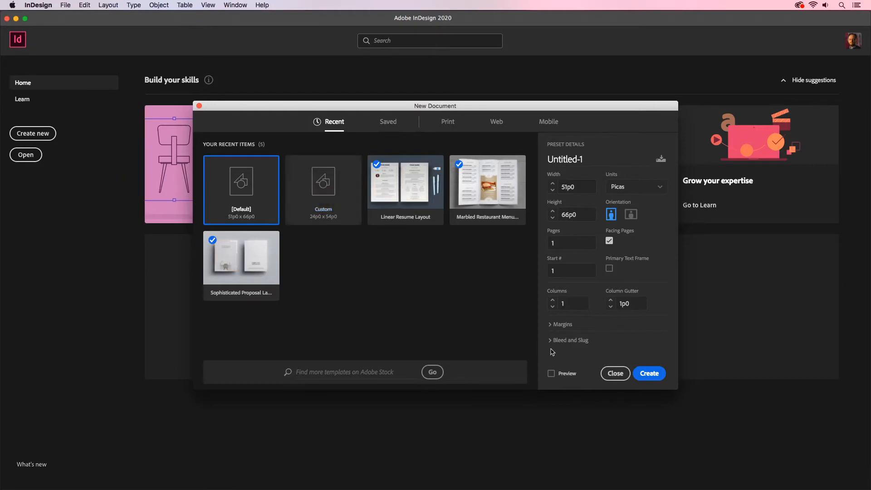
click(615, 373)
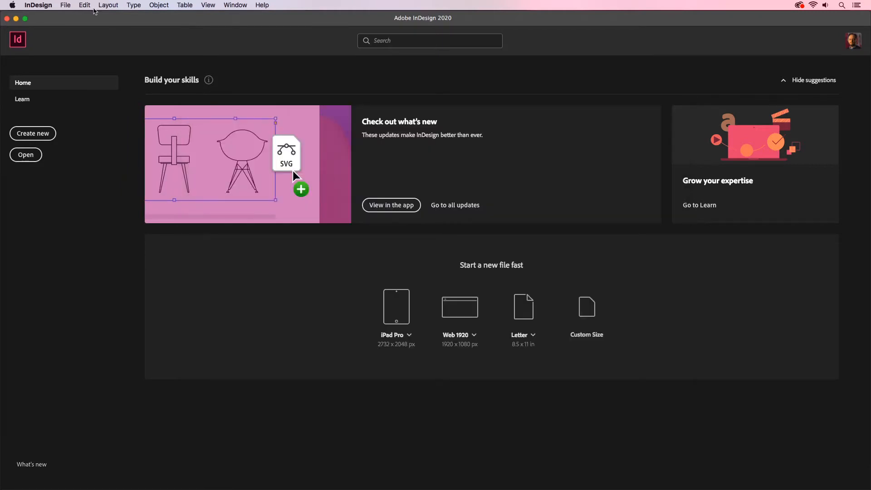
Step: Set Units & Increments preferences so horizontal and vertical rulers measure in points
click(38, 5)
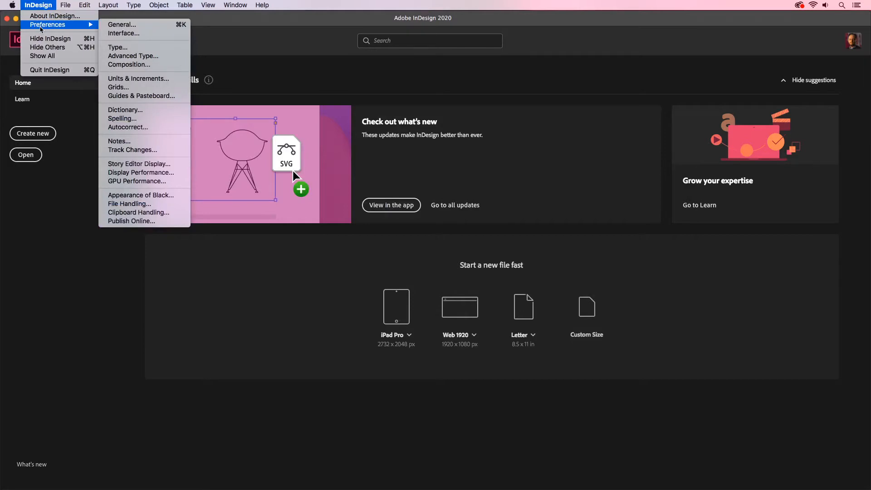
mouse_move(132, 73)
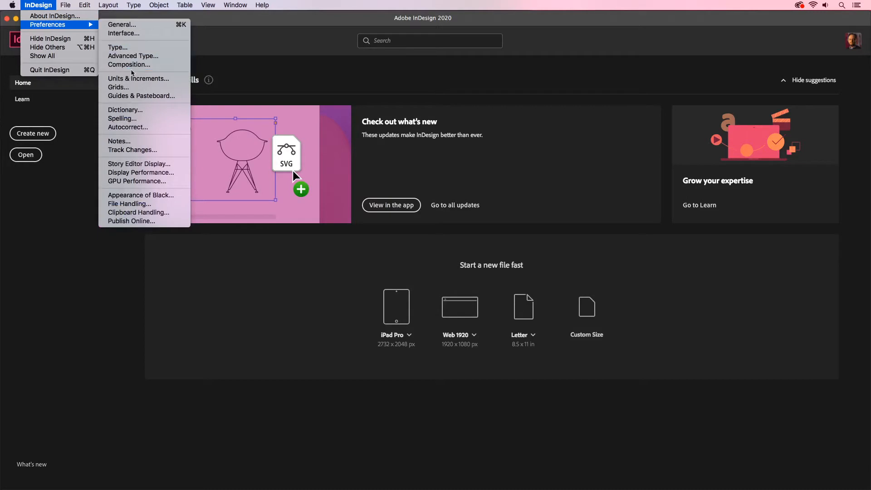
click(138, 78)
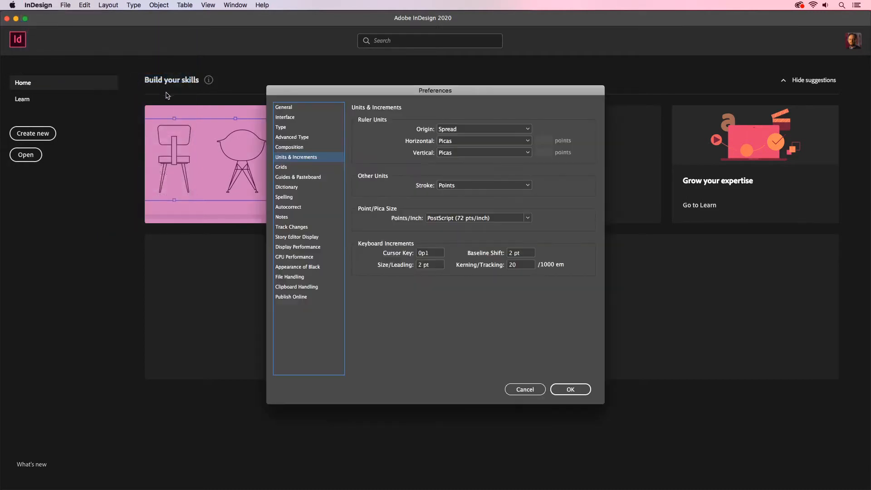
mouse_move(396, 148)
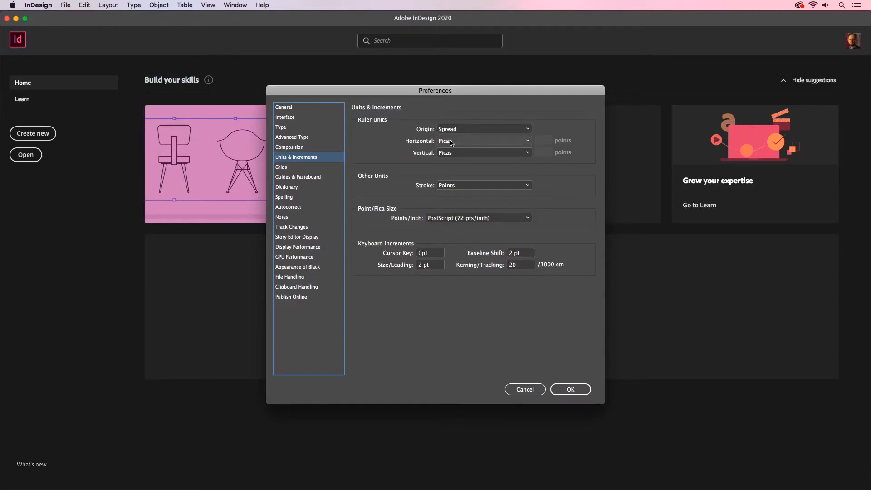
click(482, 140)
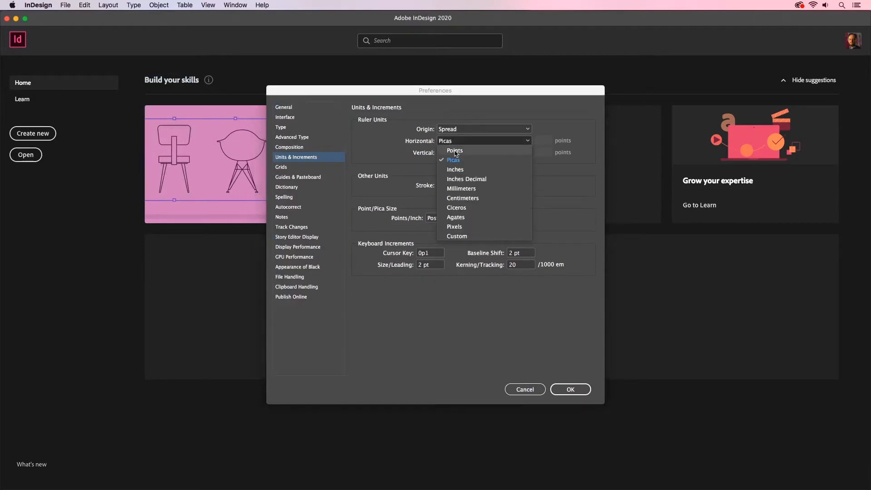
click(455, 151)
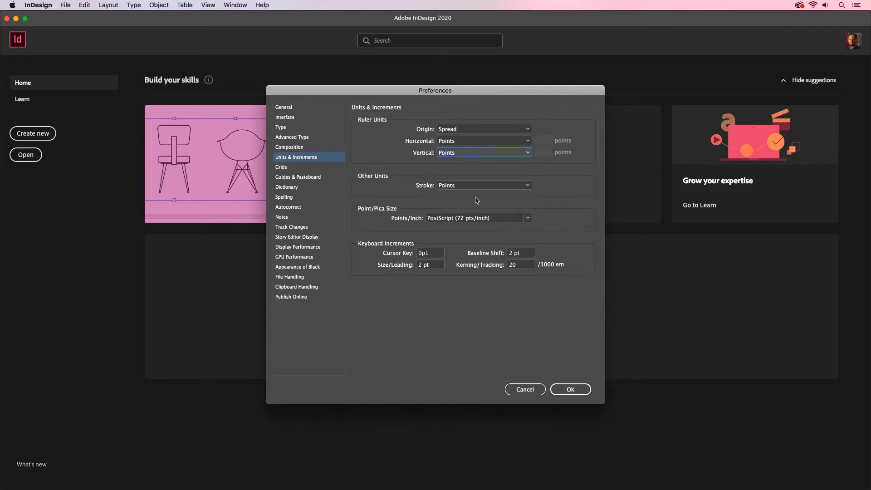
click(524, 390)
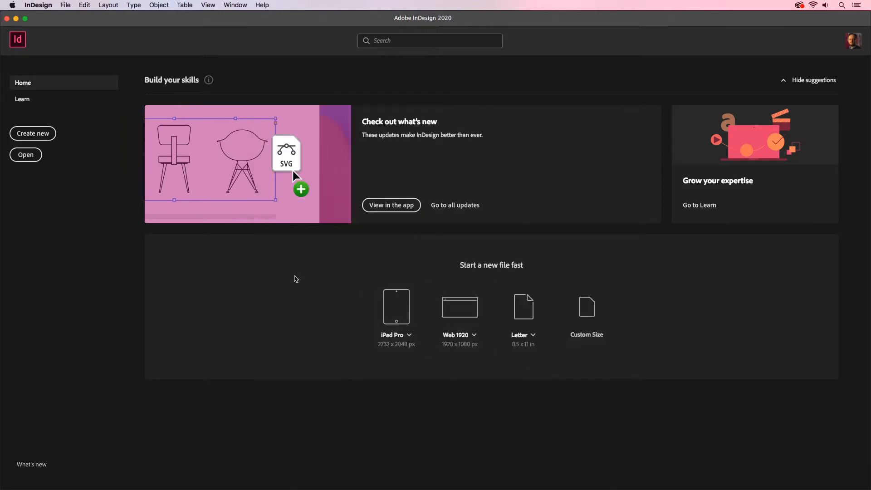
Step: Create a new document 288 pt wide and 9in (648 pt) tall with 36 pt margins
click(32, 134)
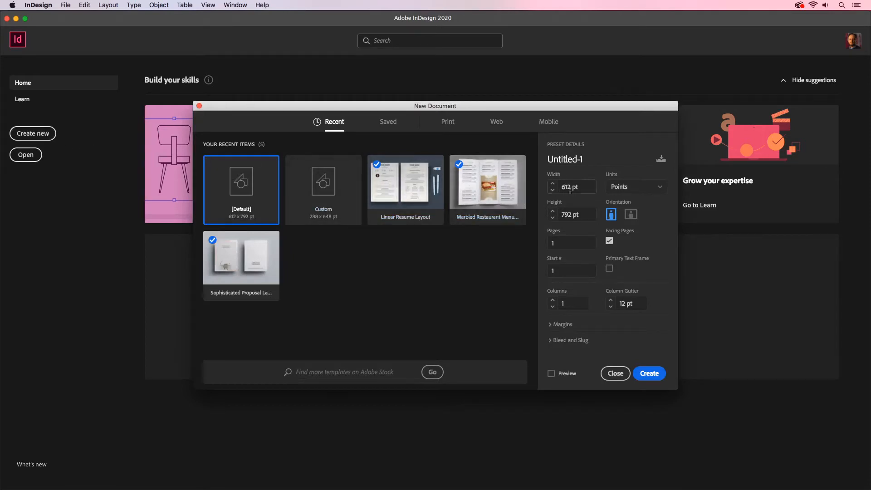
click(571, 187)
text(288)
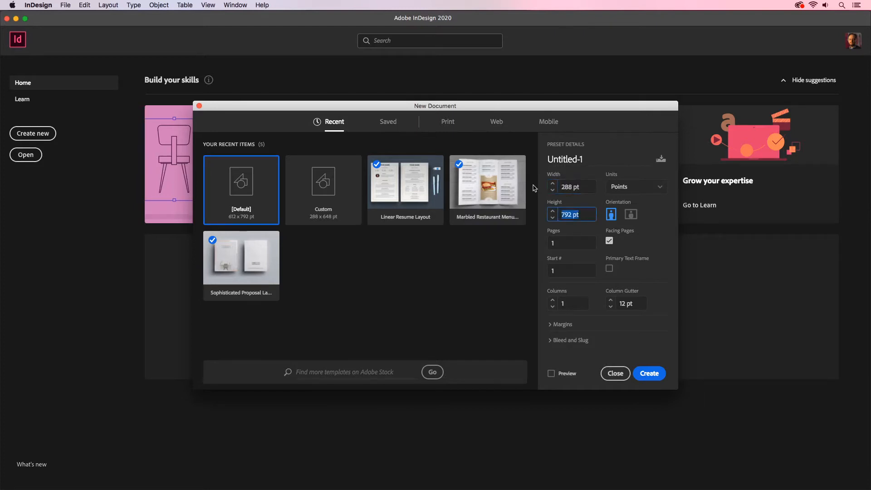
text(9in)
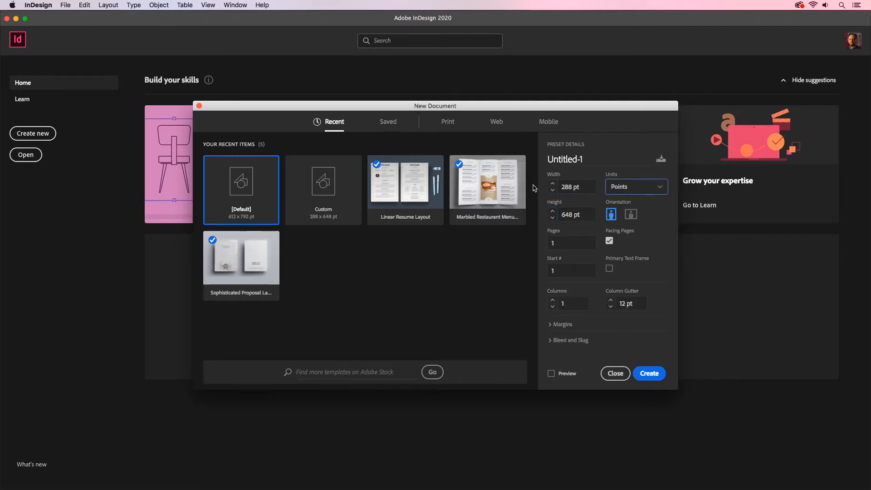
click(614, 373)
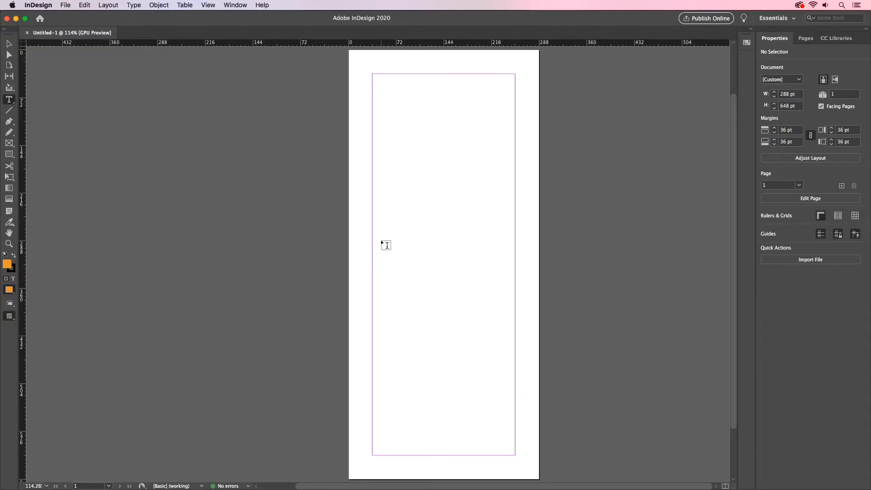
mouse_move(361, 102)
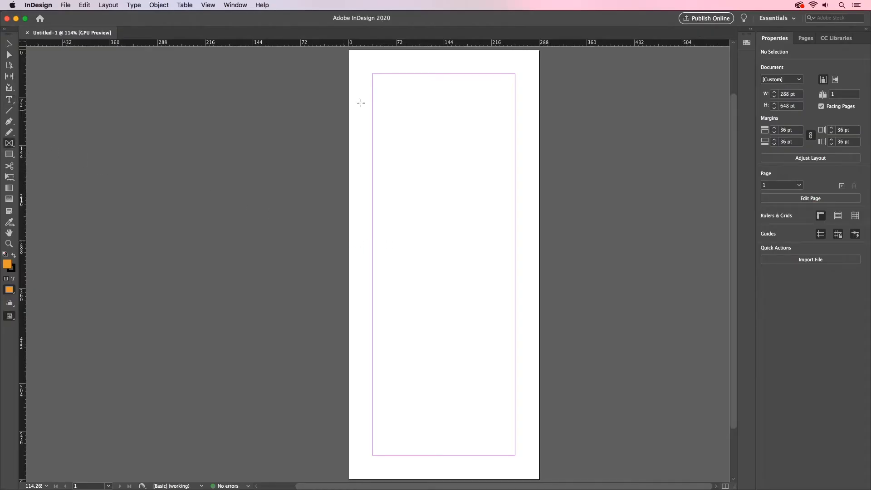
drag(373, 72, 462, 223)
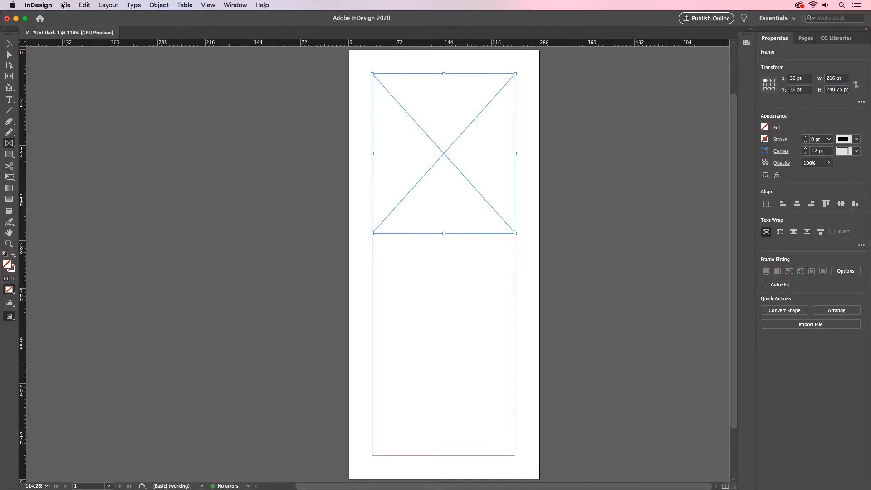
click(65, 6)
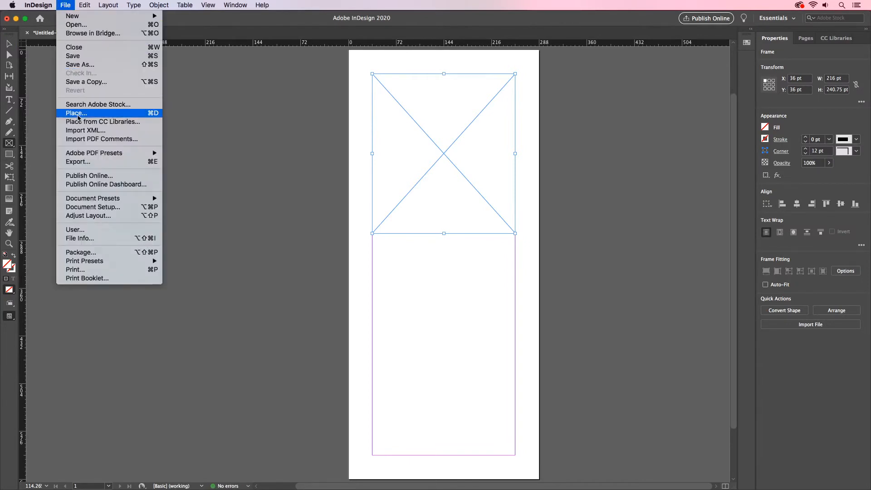
click(76, 113)
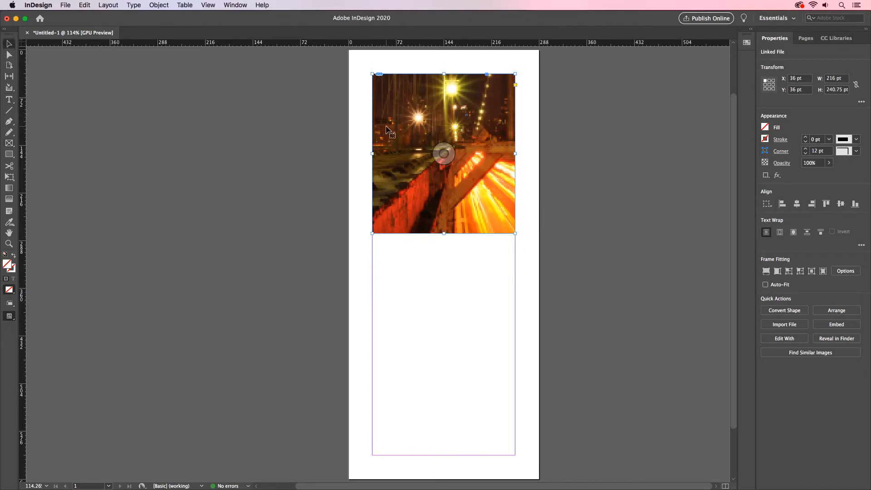
right_click(387, 130)
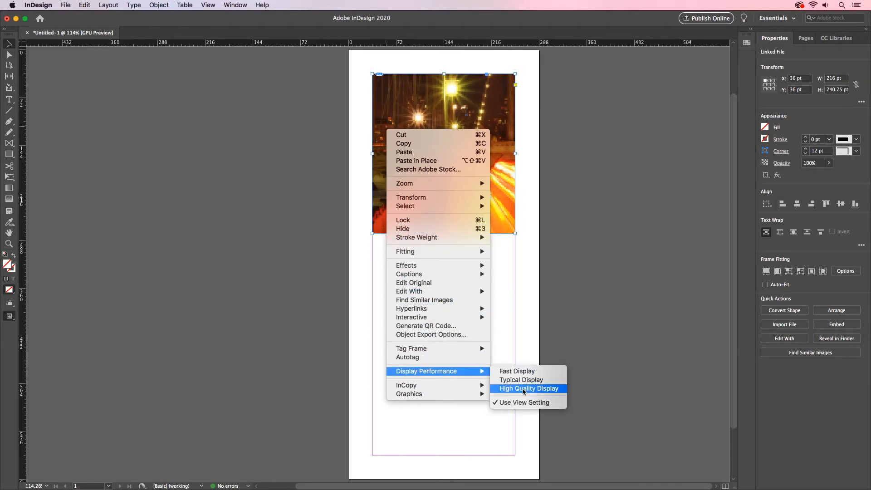
mouse_move(509, 388)
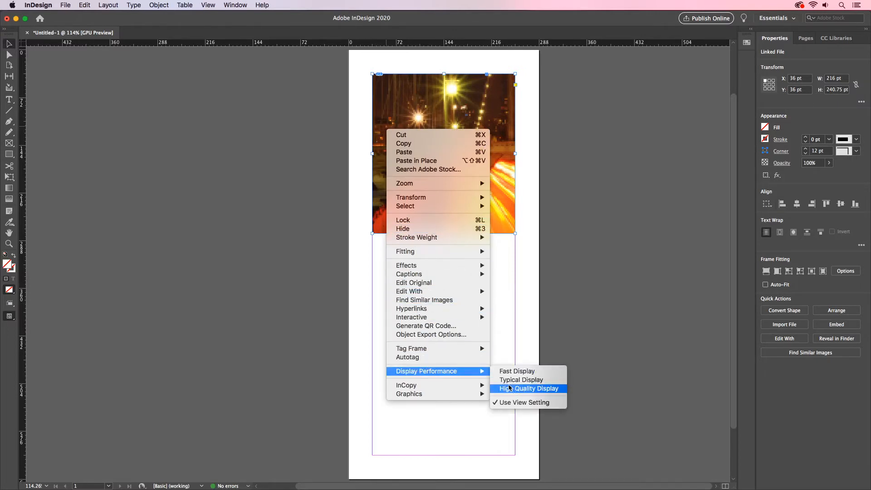
mouse_move(521, 379)
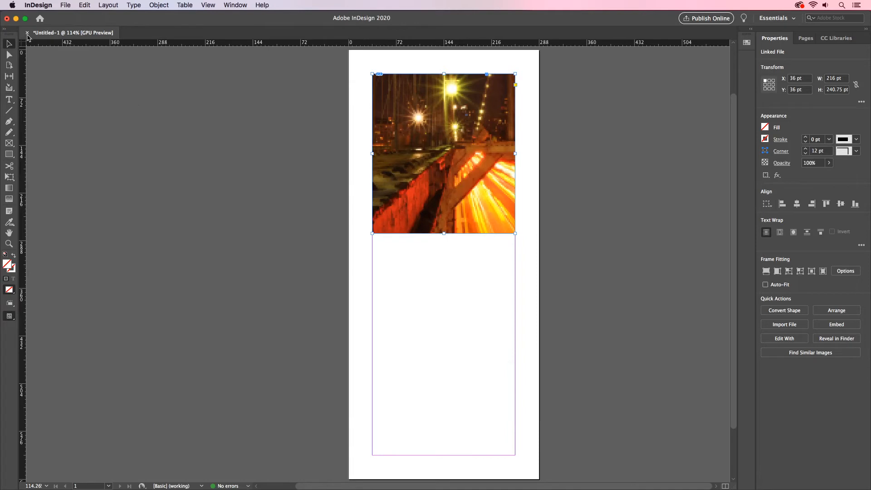
Step: Close the untitled document, discarding unsaved changes
click(26, 32)
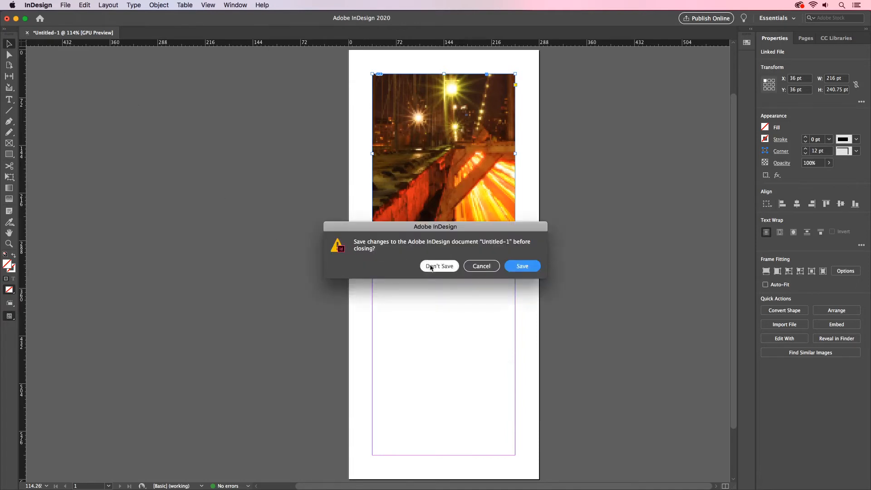
click(439, 266)
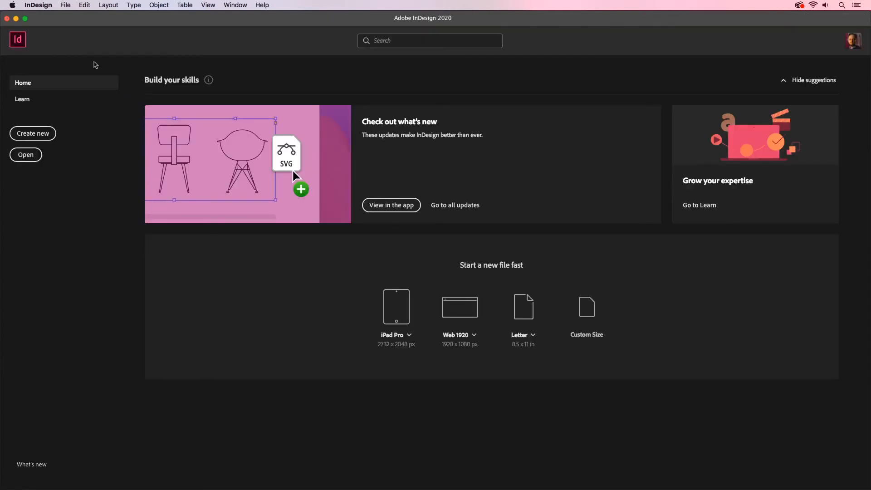
Step: Set Display Performance preferences to use High Quality as the default view
click(38, 6)
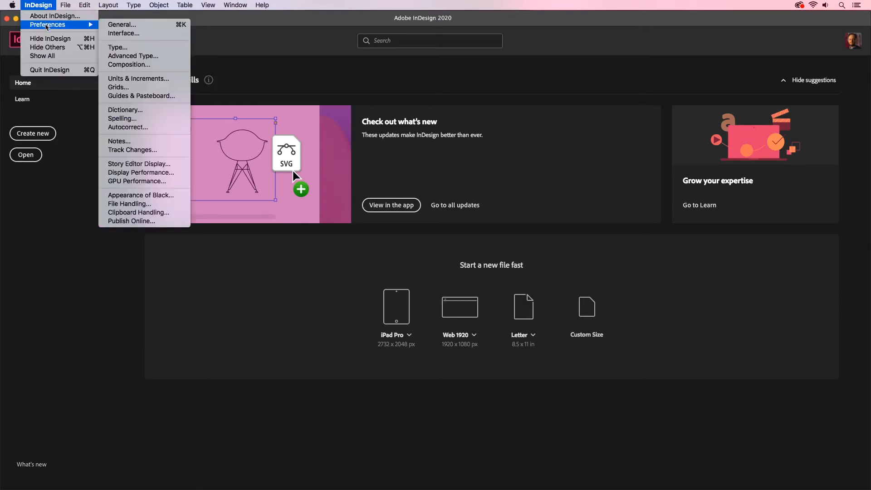
mouse_move(139, 172)
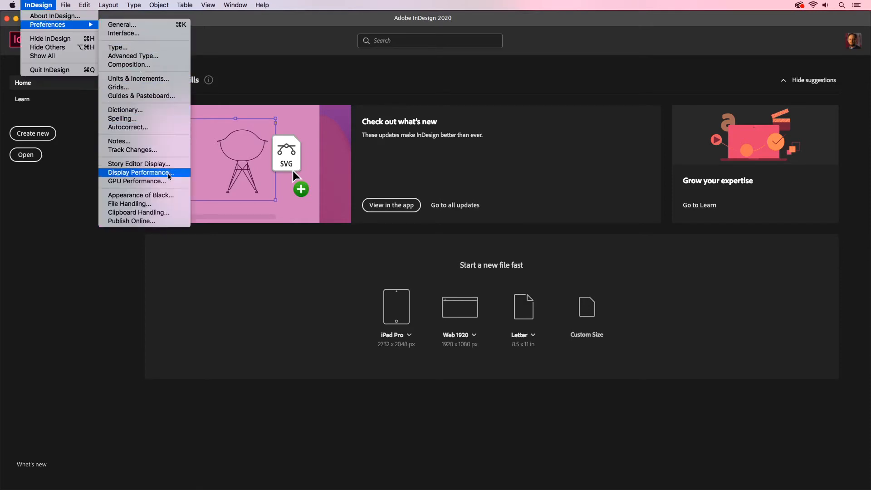
click(138, 173)
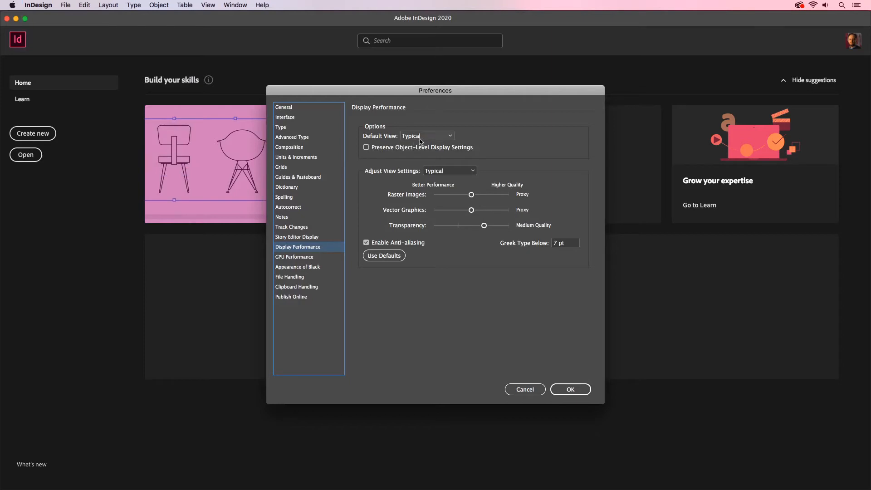
click(427, 135)
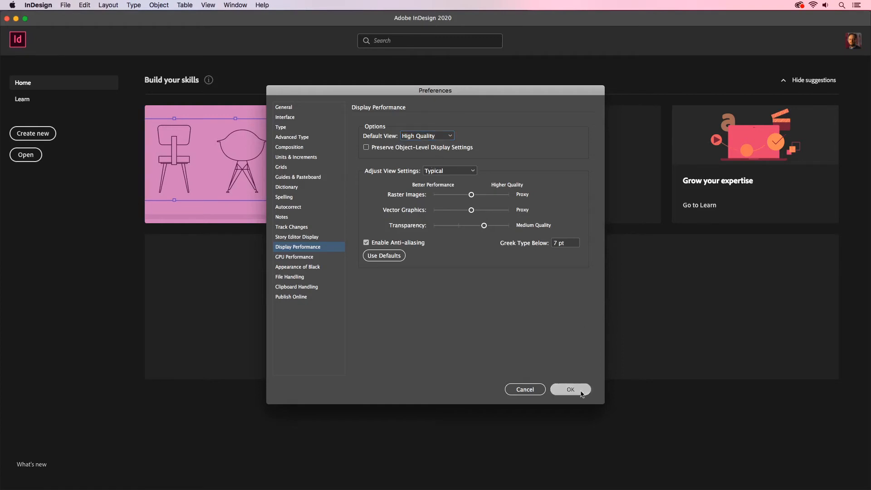
click(570, 389)
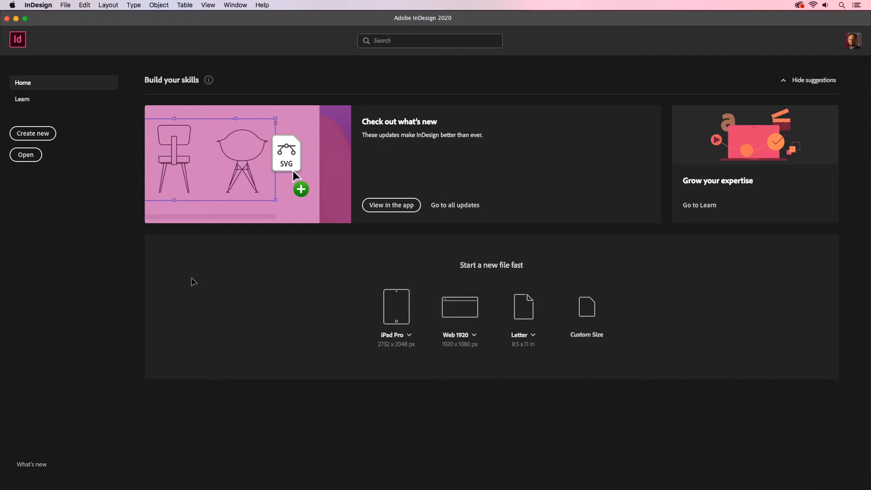
Step: Add a new orange CMYK swatch C=5 M=40 Y=92 K=0 via the Swatches panel
click(235, 6)
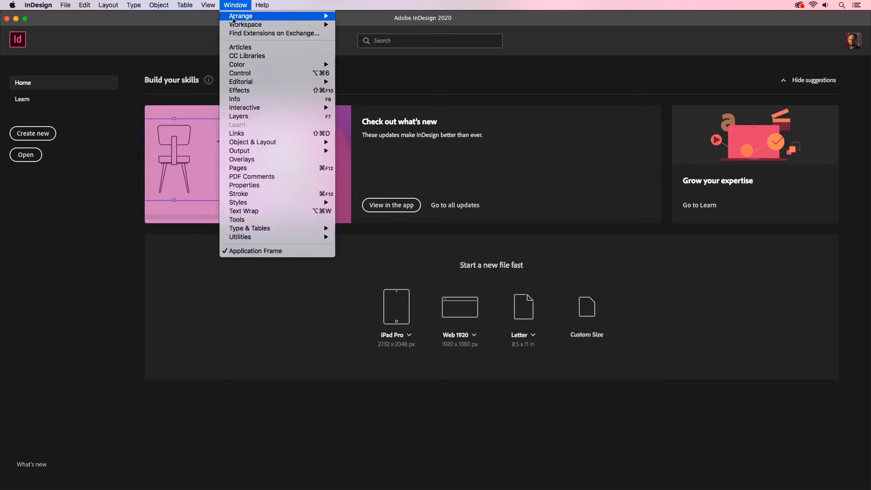
mouse_move(237, 65)
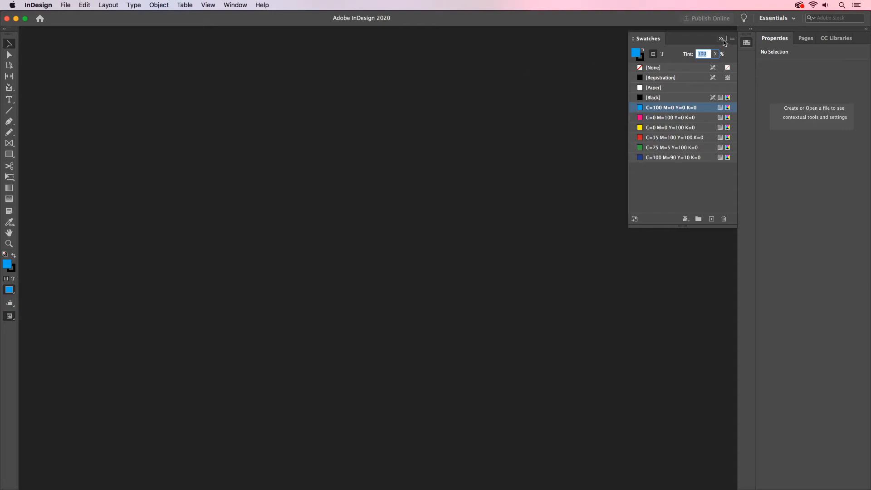
click(732, 38)
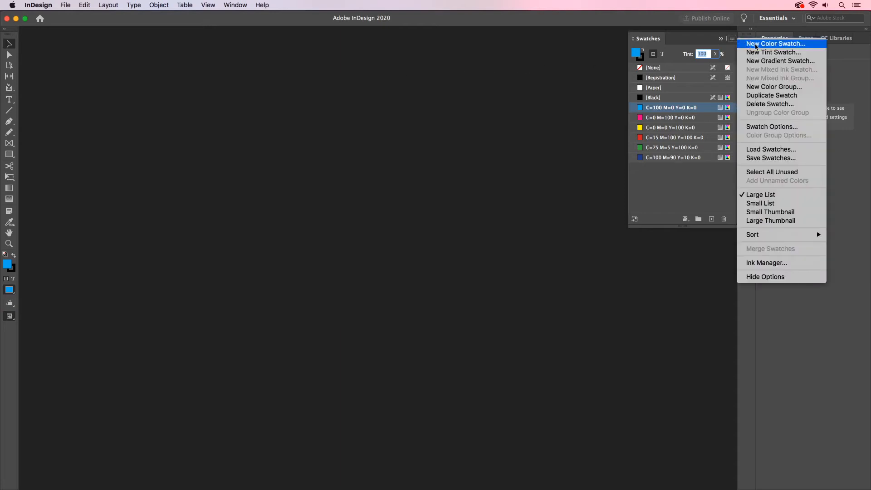
click(777, 44)
text(5)
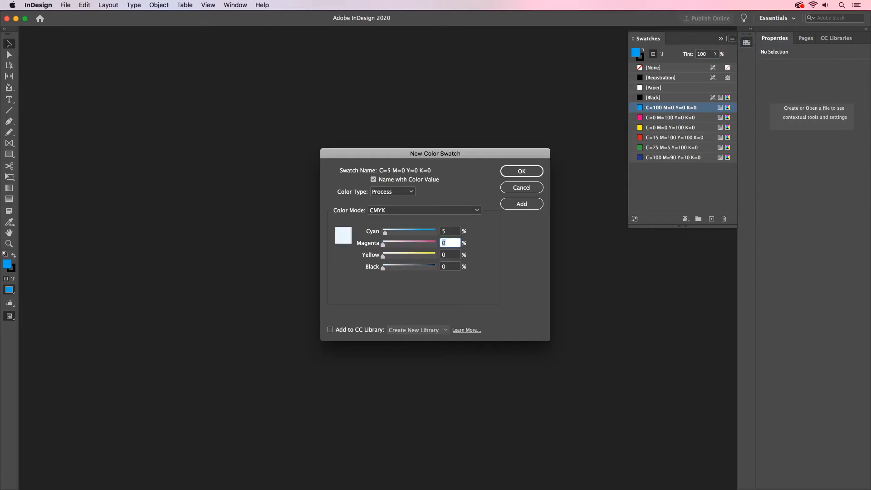
text(912)
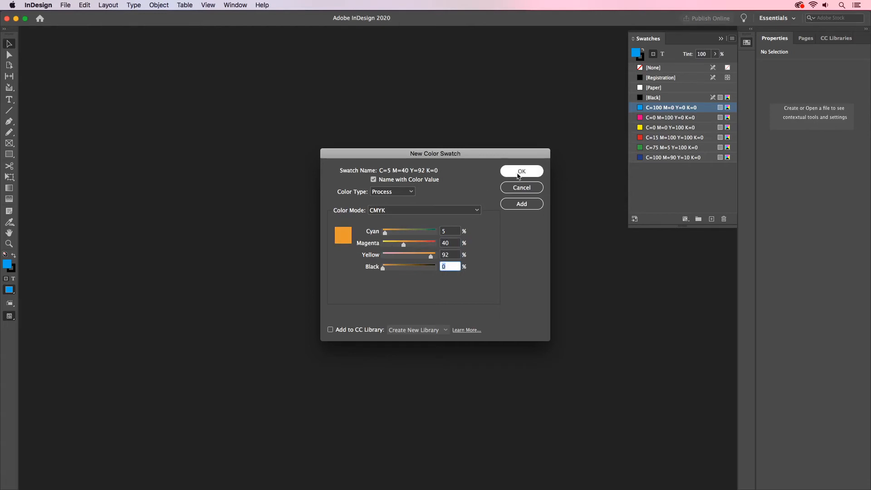
click(521, 171)
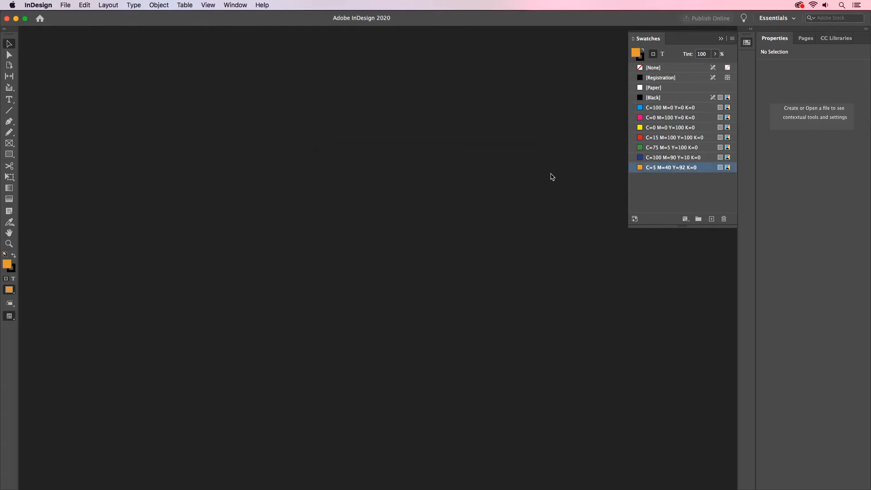
mouse_move(655, 176)
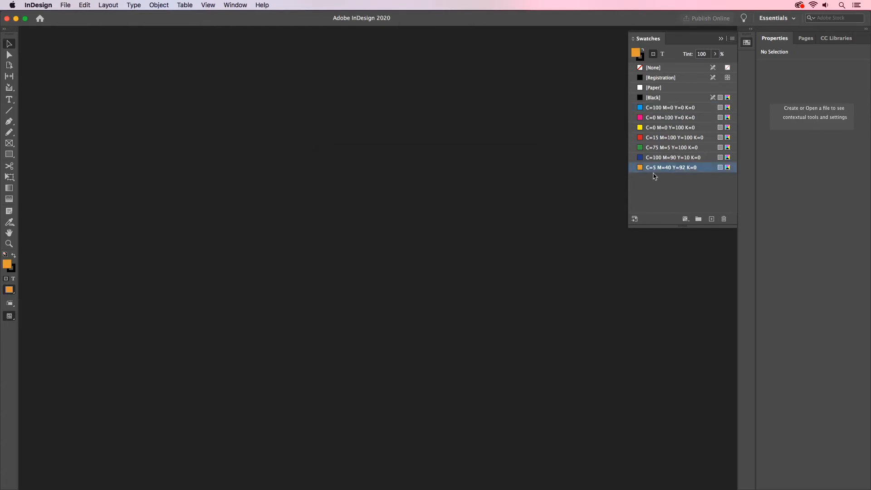
mouse_move(670, 167)
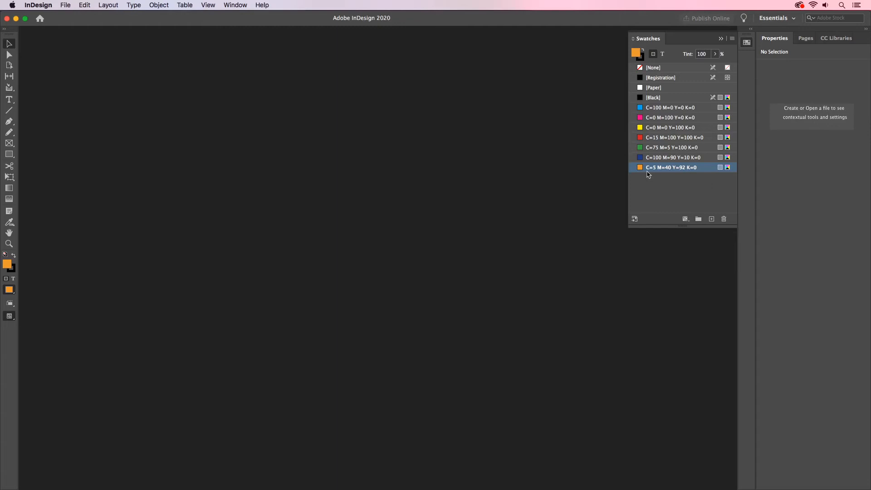
mouse_move(648, 174)
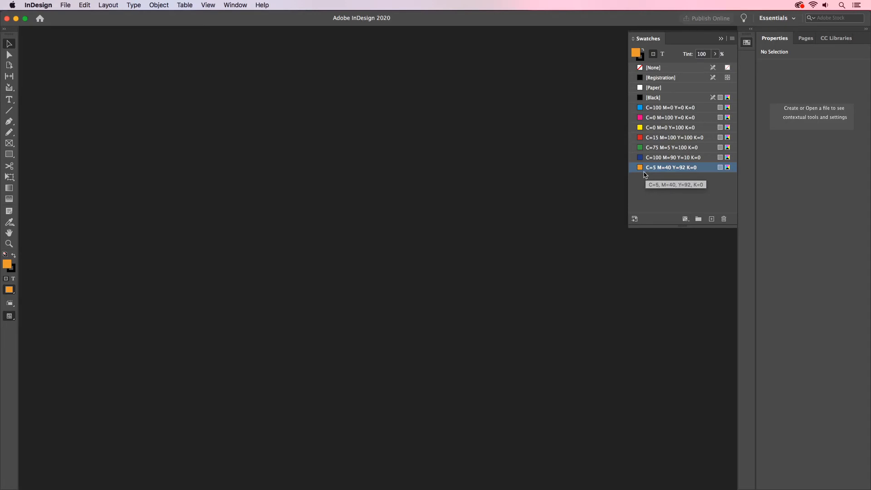
mouse_move(645, 174)
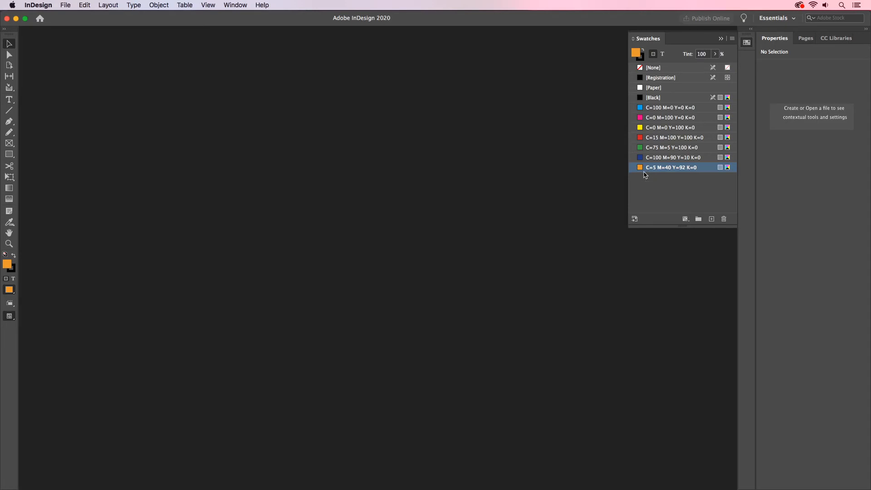
mouse_move(440, 77)
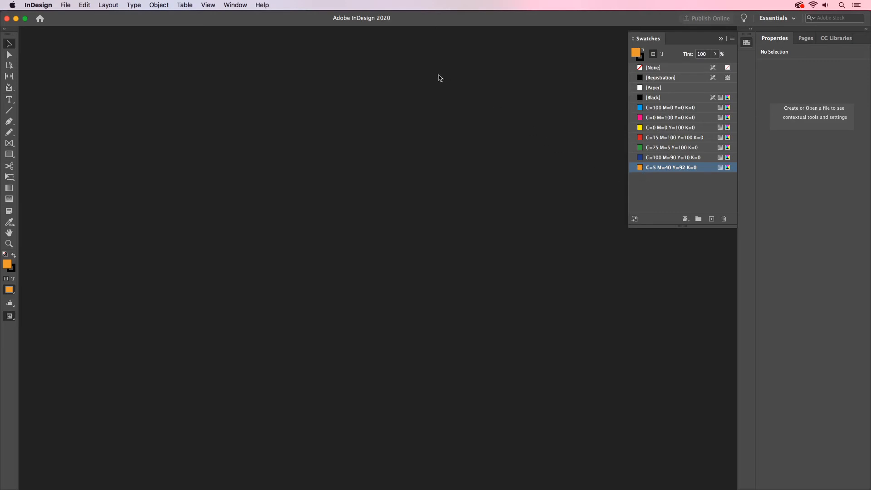
mouse_move(235, 5)
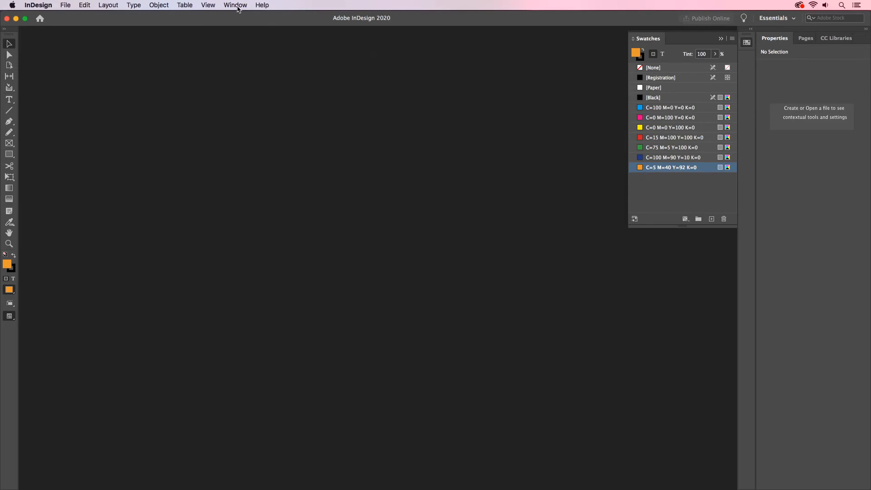
Step: Change the [Basic Paragraph] style's font family to Acumin Pro in Basic Character Formats
click(235, 5)
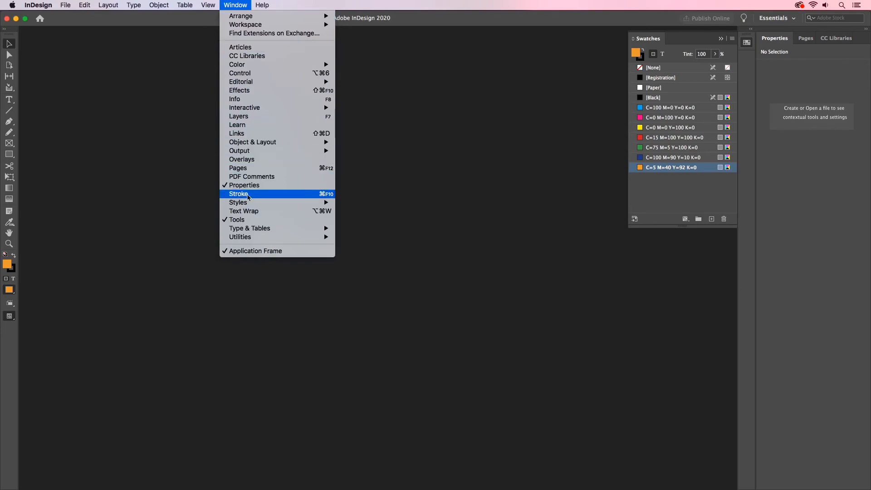
mouse_move(356, 216)
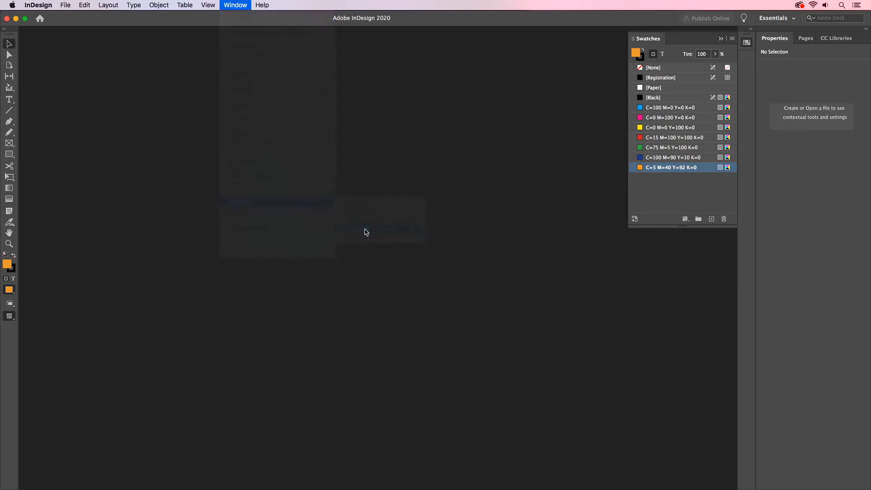
click(235, 5)
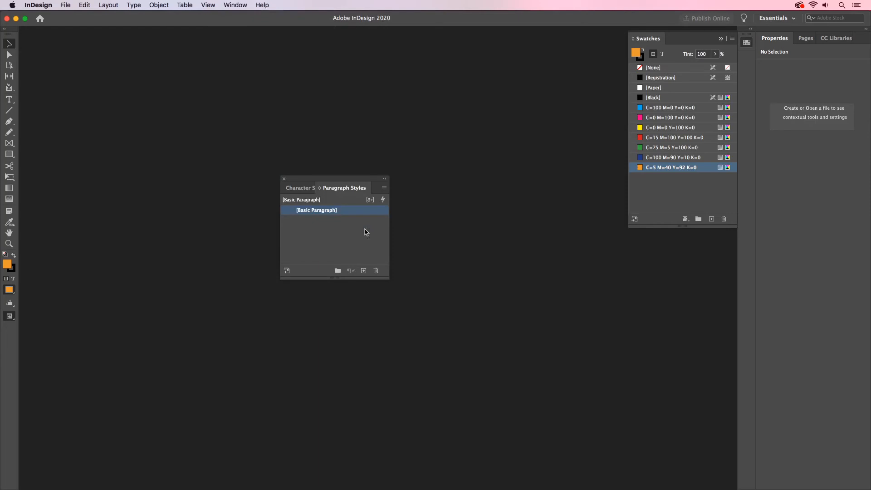
double_click(317, 210)
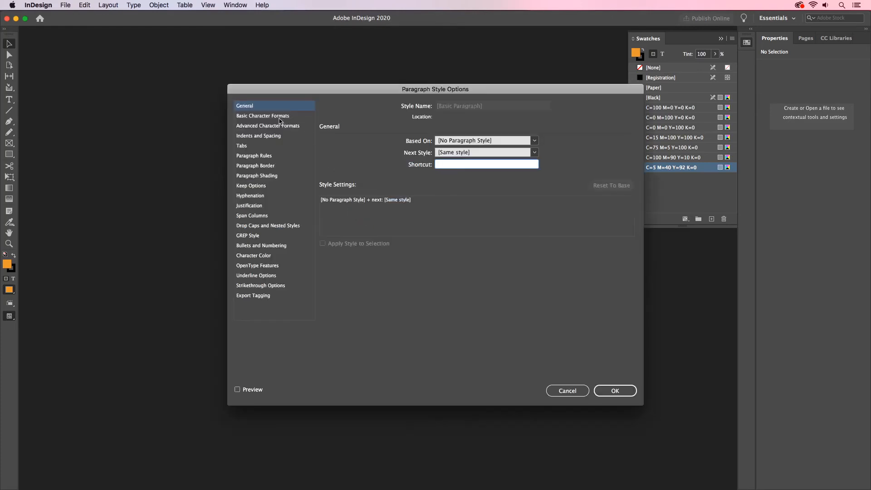
click(263, 116)
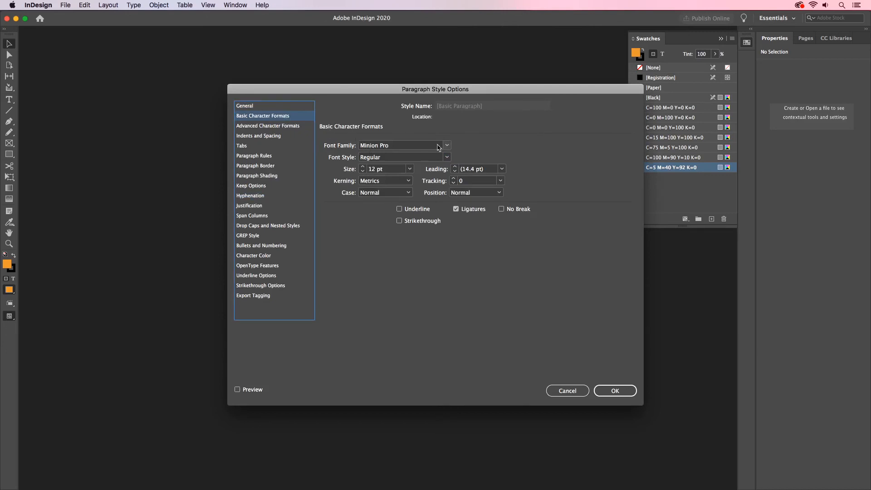
click(448, 145)
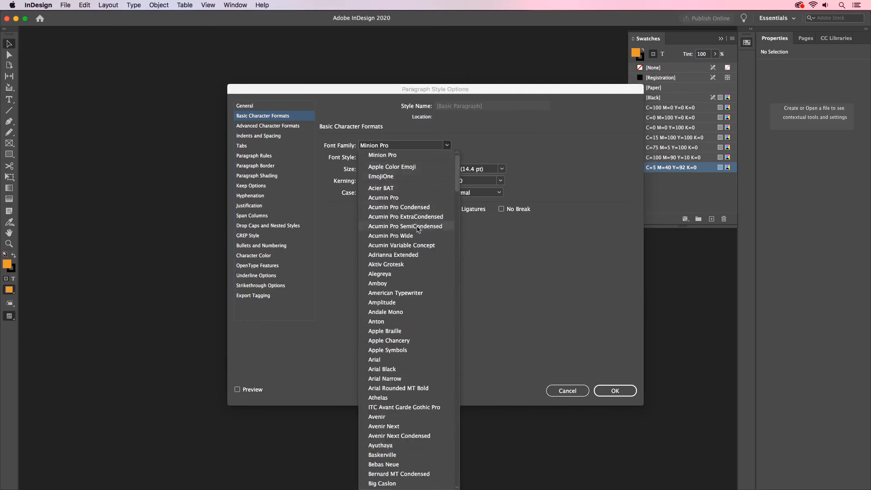
click(383, 197)
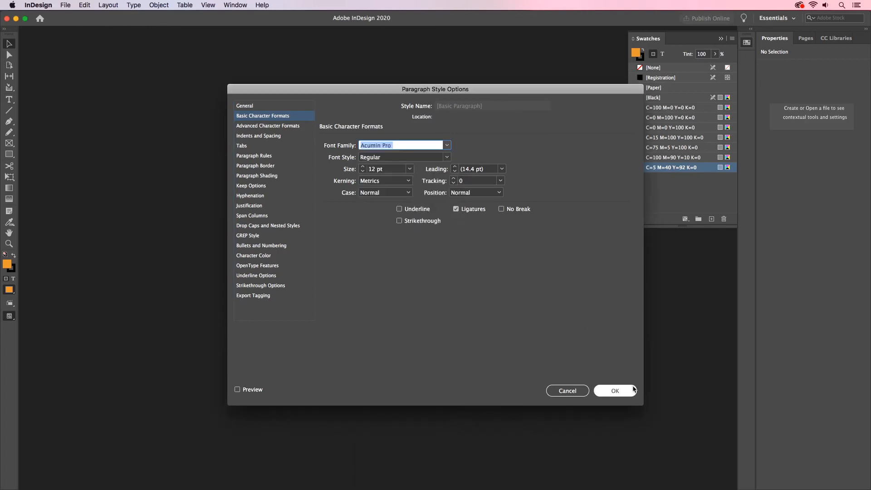
click(614, 391)
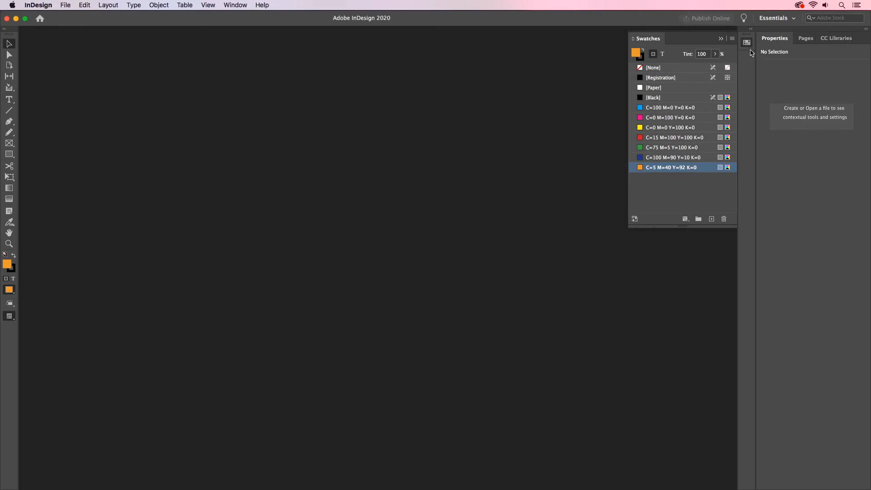
Step: Put away Swatches and create a new Print Letter document, 612 by 792 points
click(747, 42)
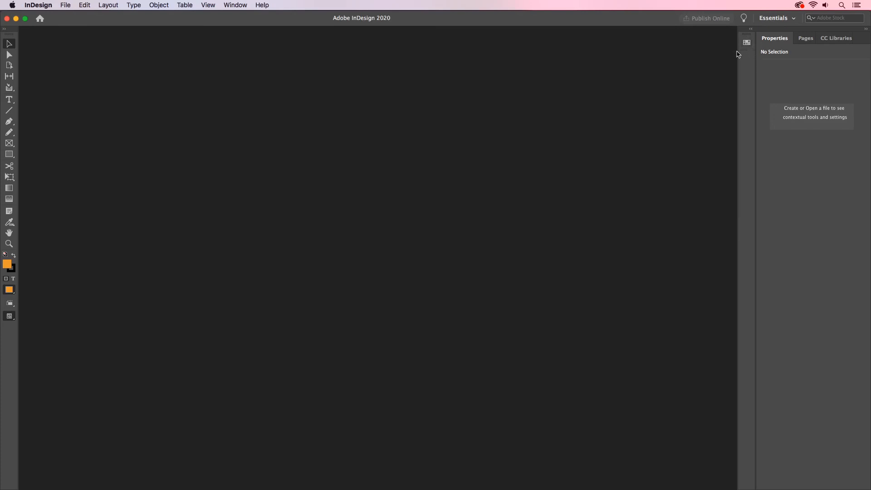
mouse_move(66, 12)
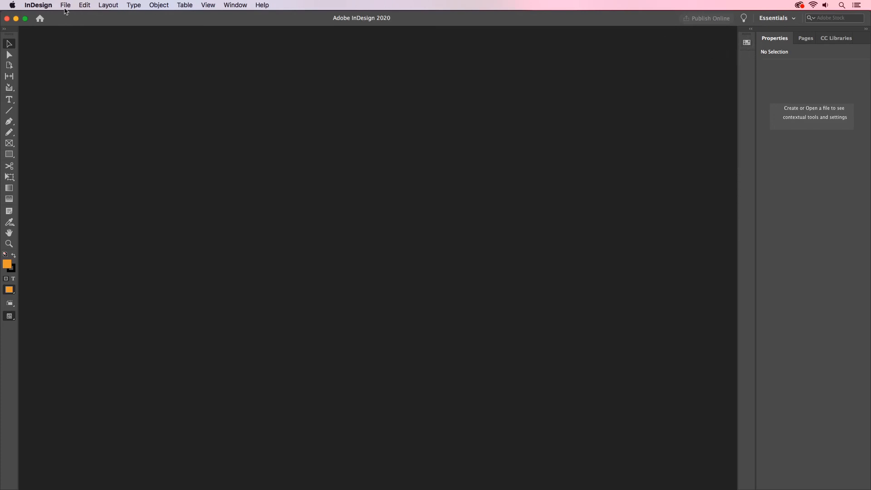
click(66, 5)
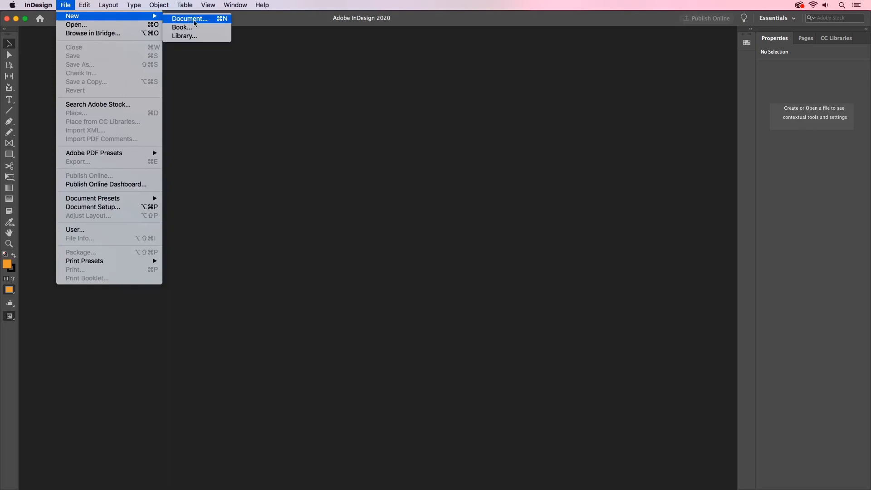
click(189, 18)
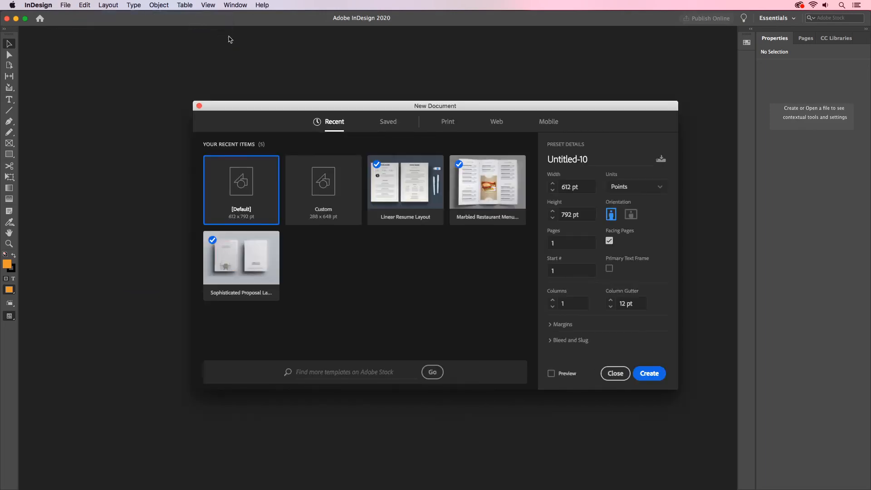
click(447, 122)
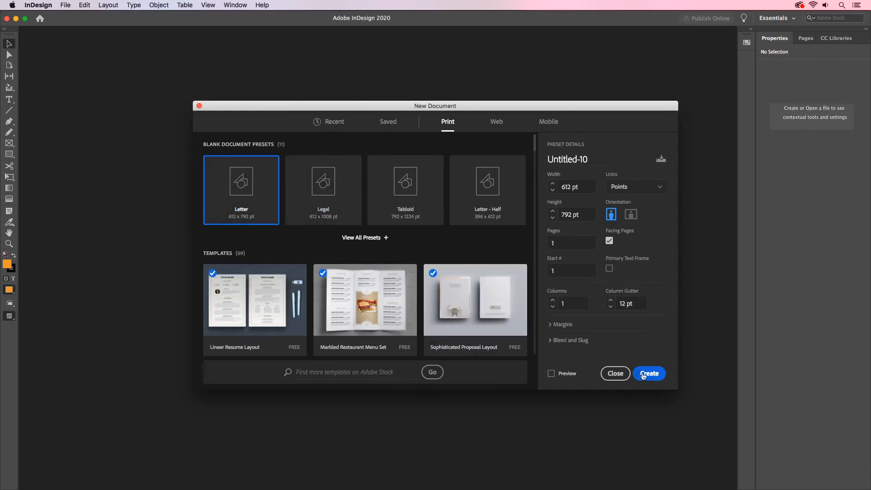
click(649, 373)
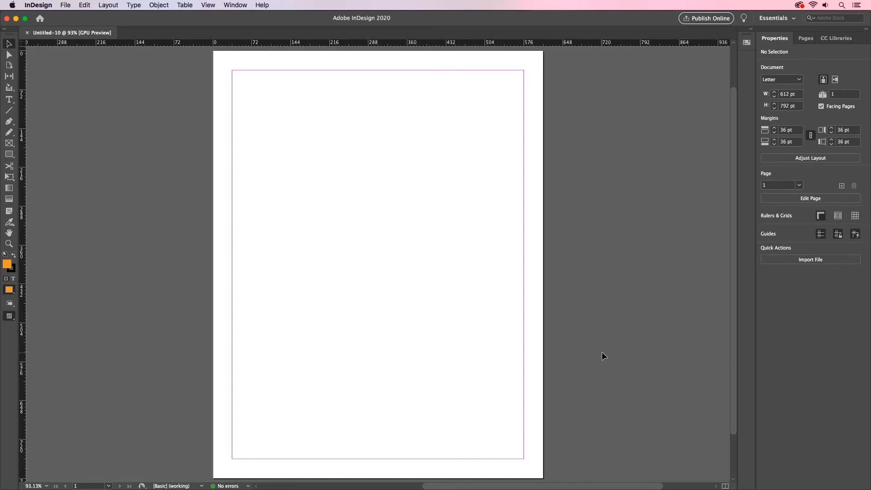
mouse_move(31, 148)
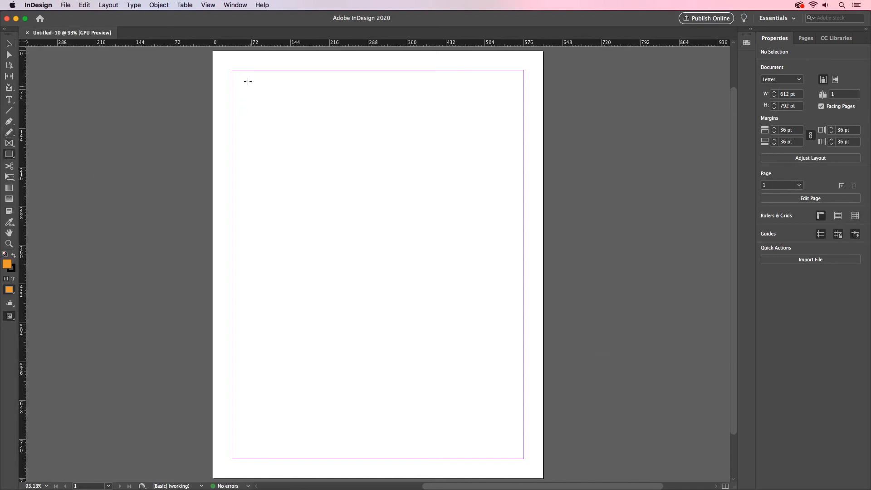
Step: Draw a 540 by 90 pt orange banner rectangle across the top margin and check its fill
drag(233, 73, 511, 120)
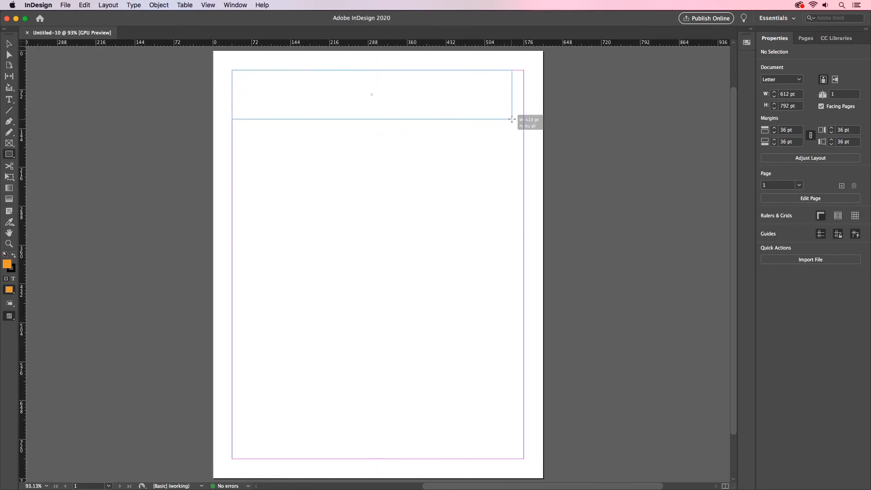
drag(232, 70, 522, 118)
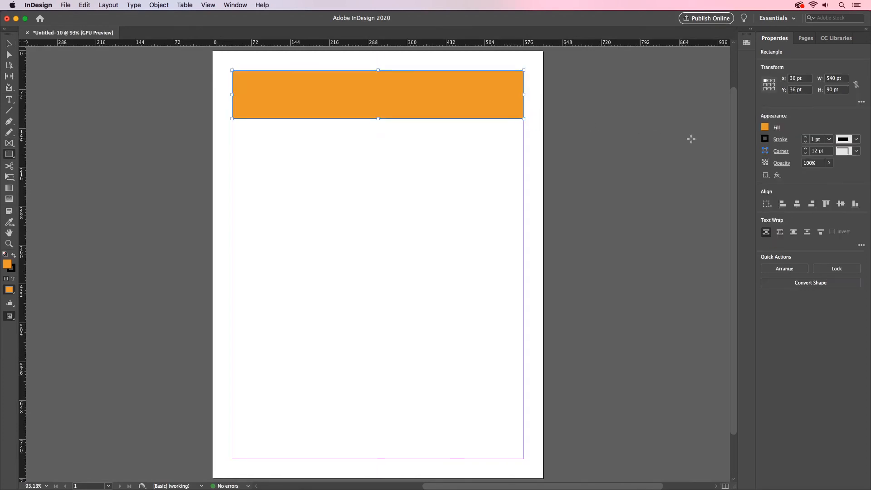
click(766, 127)
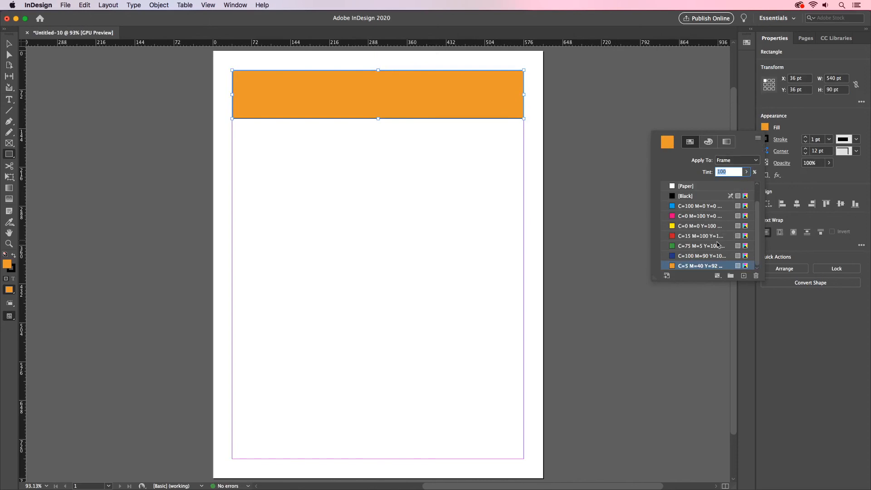
Step: Draw an empty text frame below the banner spanning the margins and verify Acumin Pro font
click(626, 114)
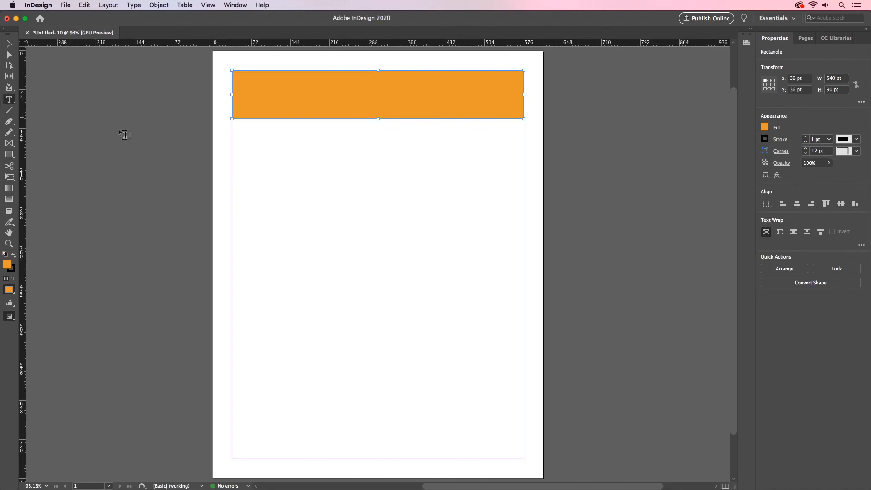
drag(232, 128, 435, 267)
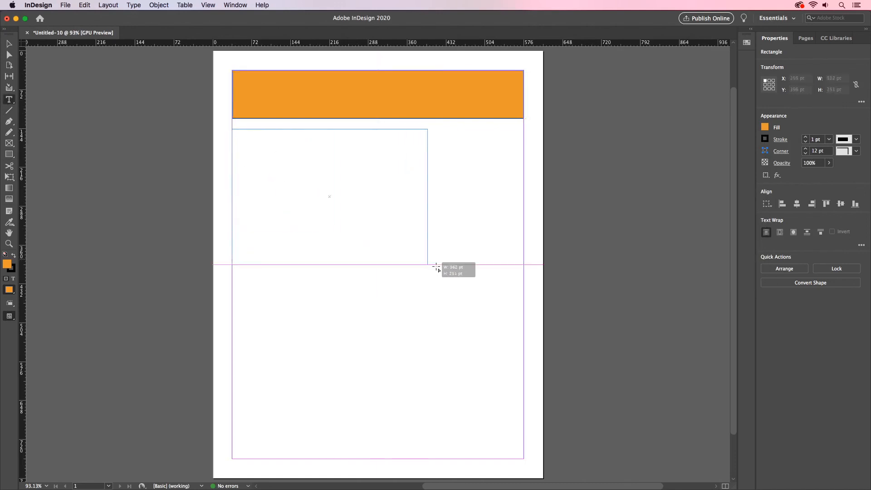
drag(435, 267, 523, 283)
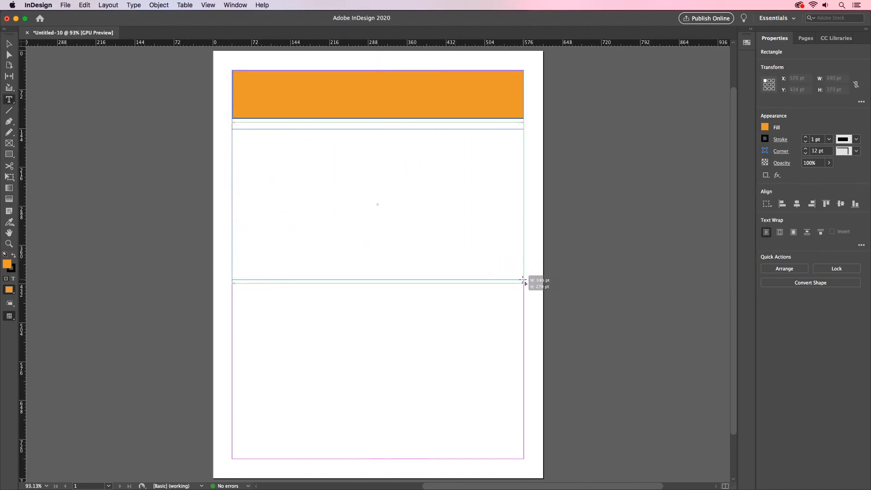
click(10, 100)
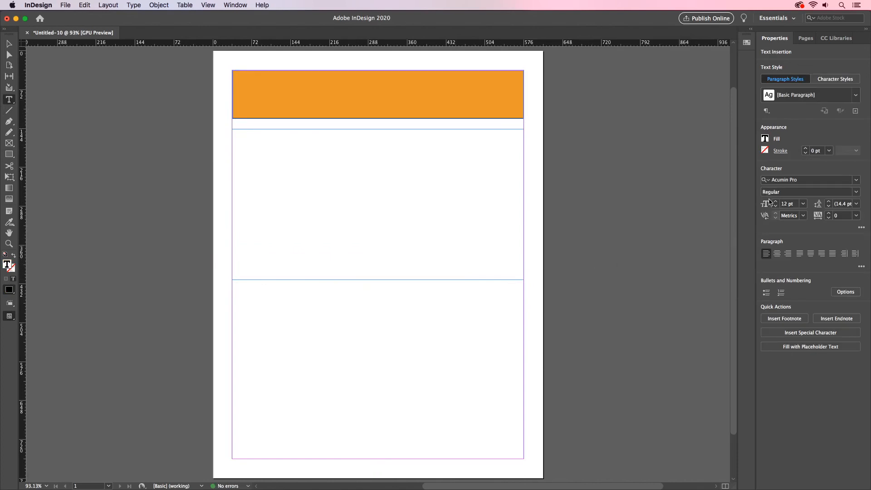
click(234, 132)
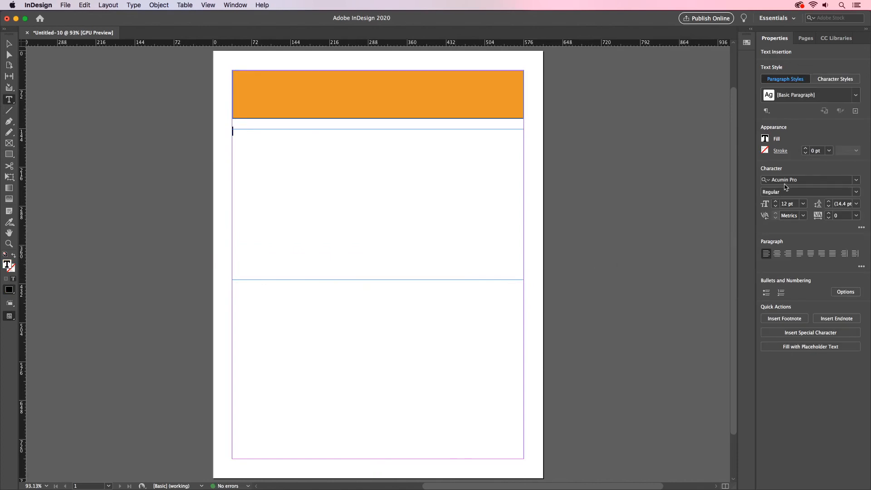